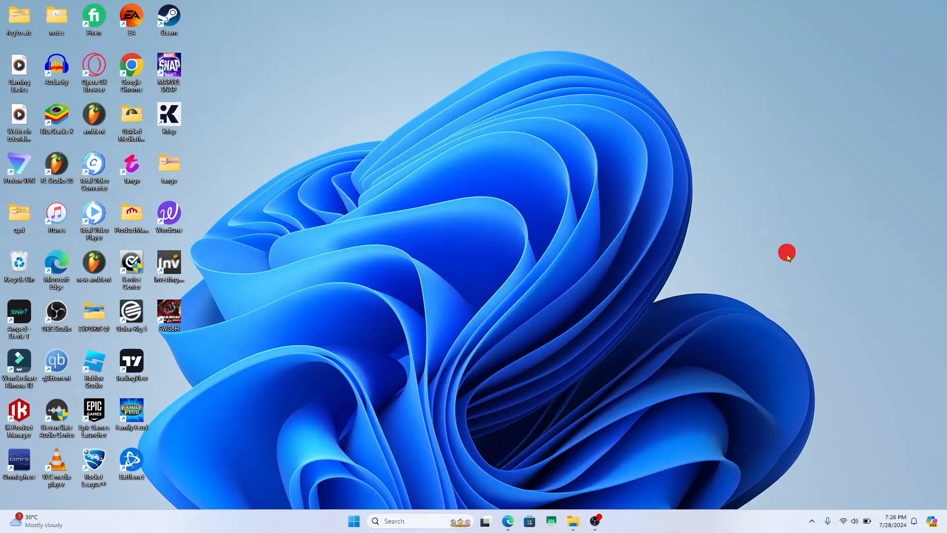
mouse_move(539, 347)
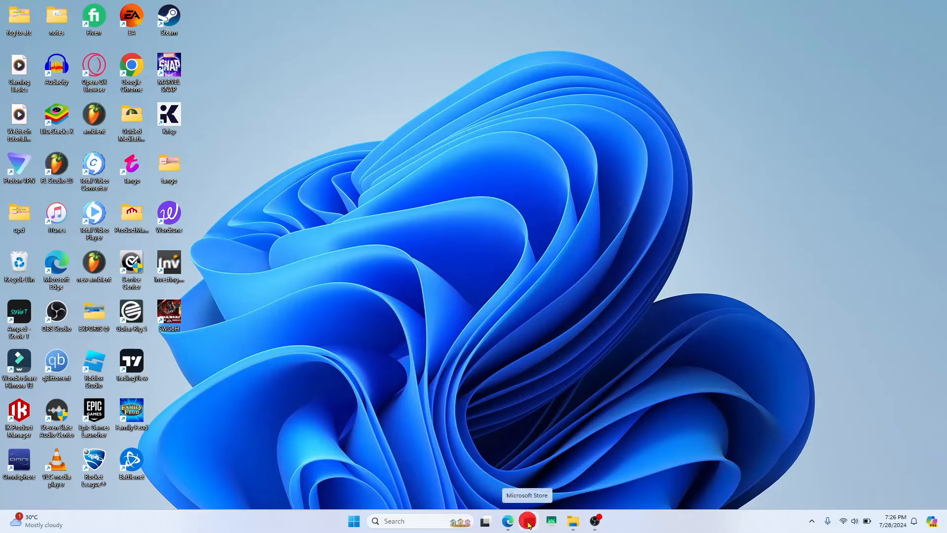
Search Microsoft Store for "xbox" to list the Xbox app and related results
text(xbox)
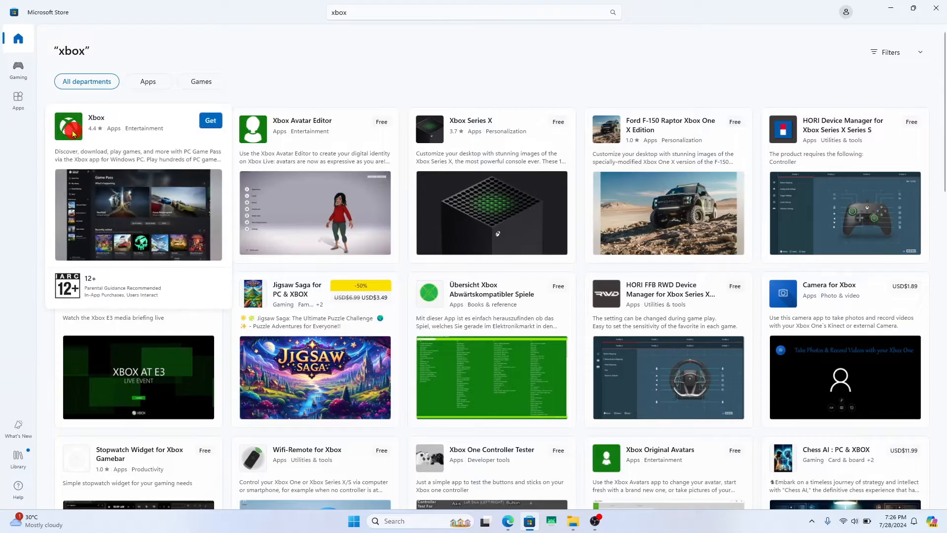
Open the Xbox app's product page and select Get to begin installing it
click(73, 127)
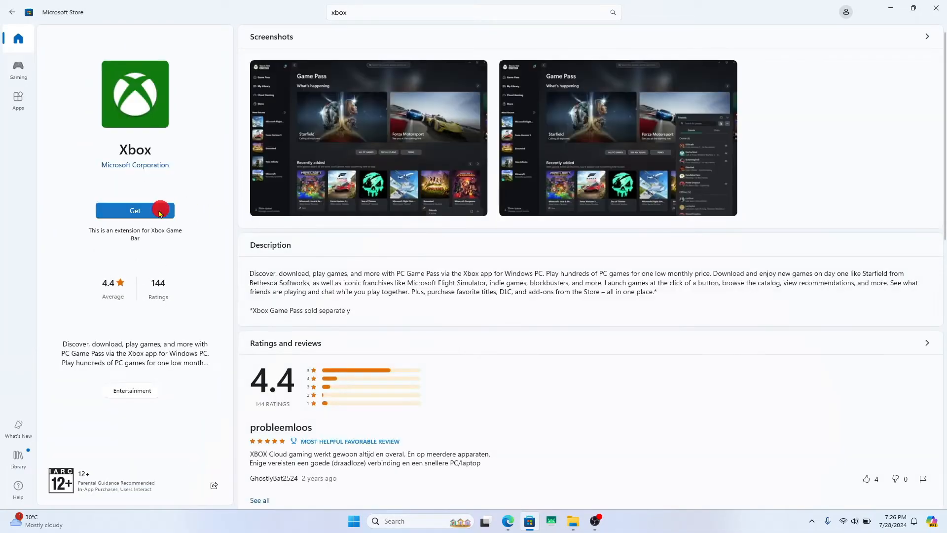
click(135, 210)
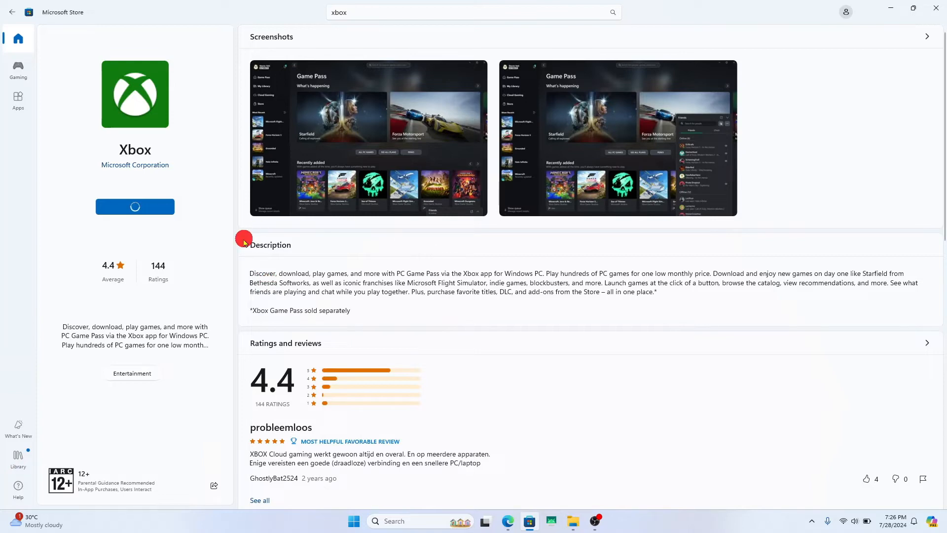
Open the Xbox app's first screenshot full size and advance to screenshot 2
click(368, 138)
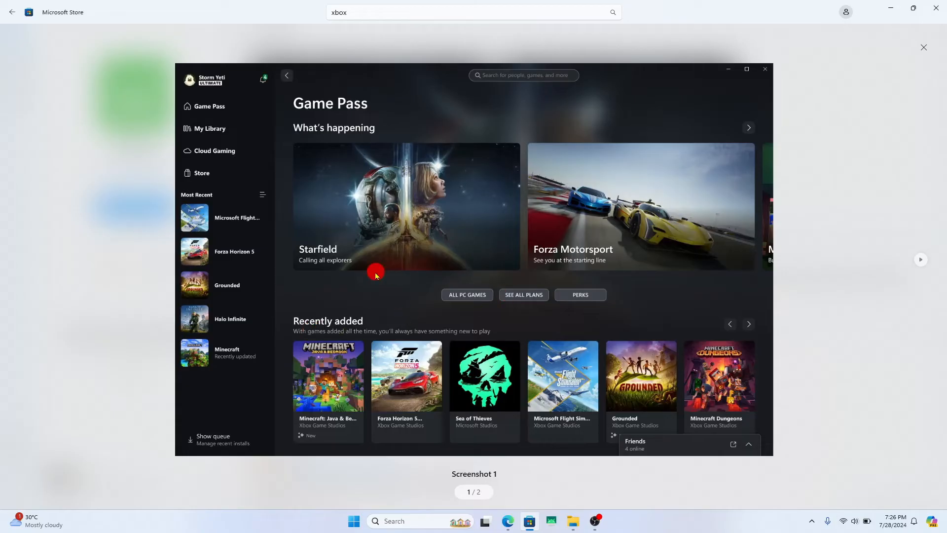
mouse_move(426, 521)
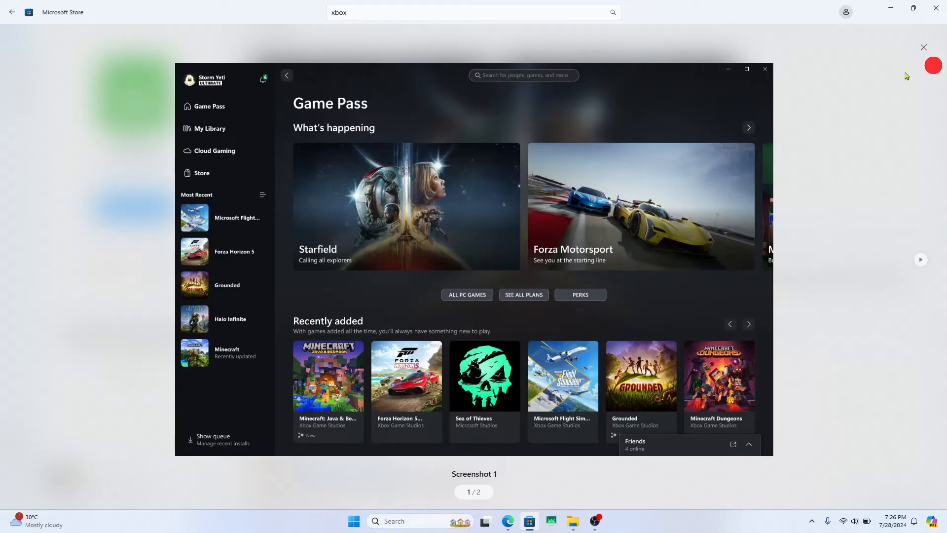
click(748, 444)
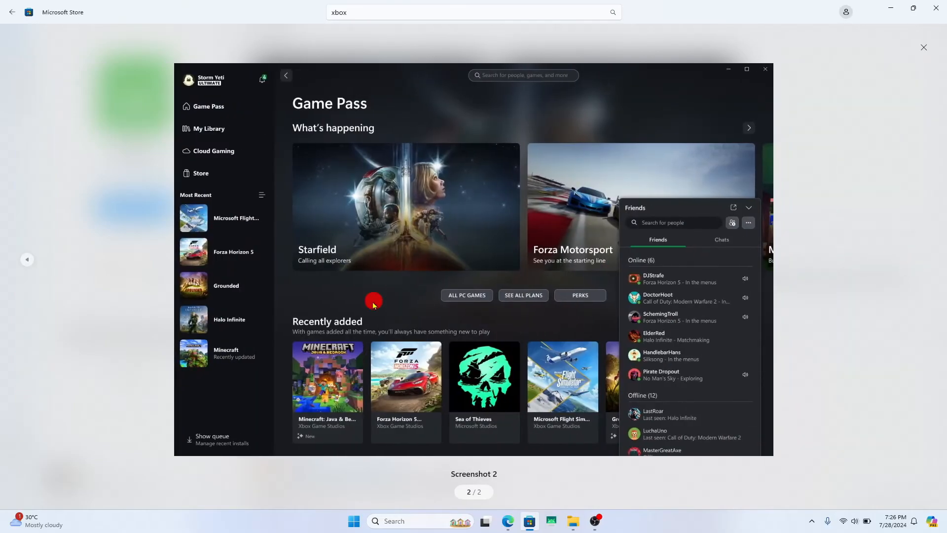